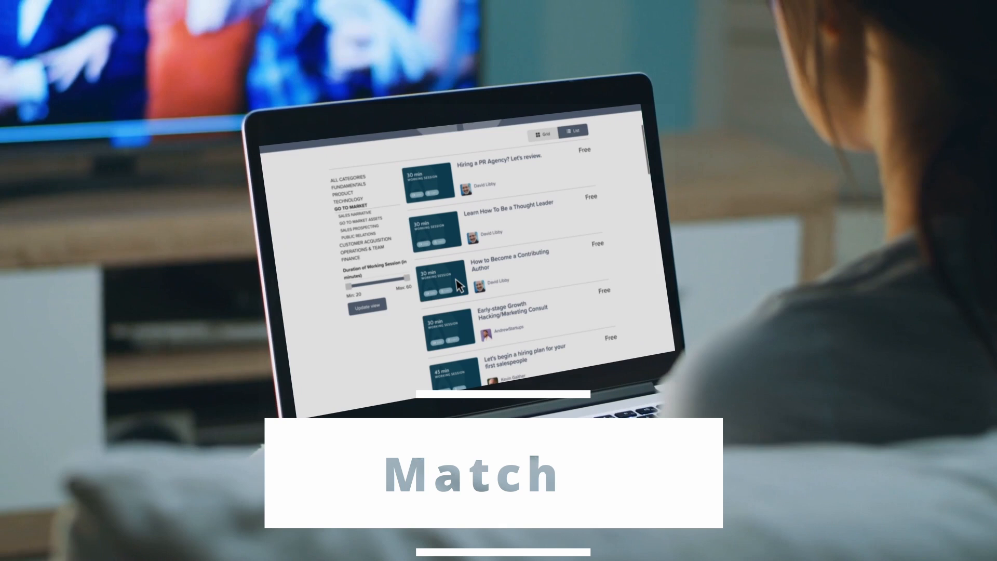
pyautogui.scroll(-3)
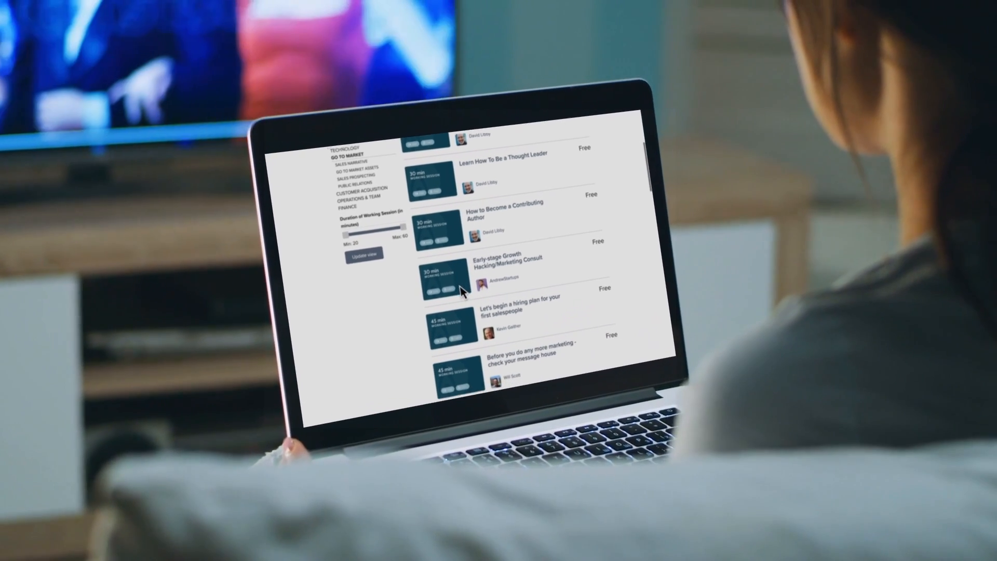
pyautogui.scroll(-3)
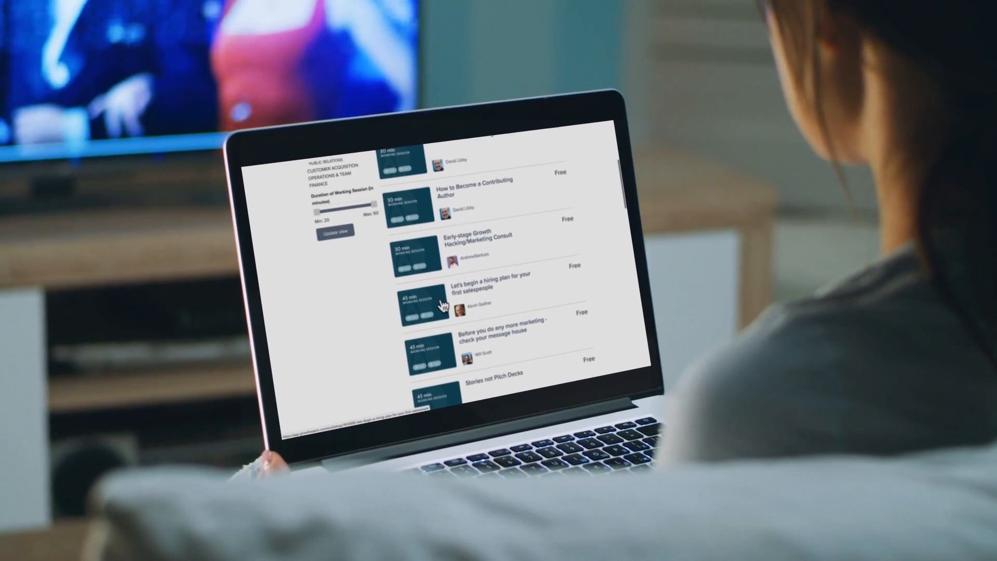